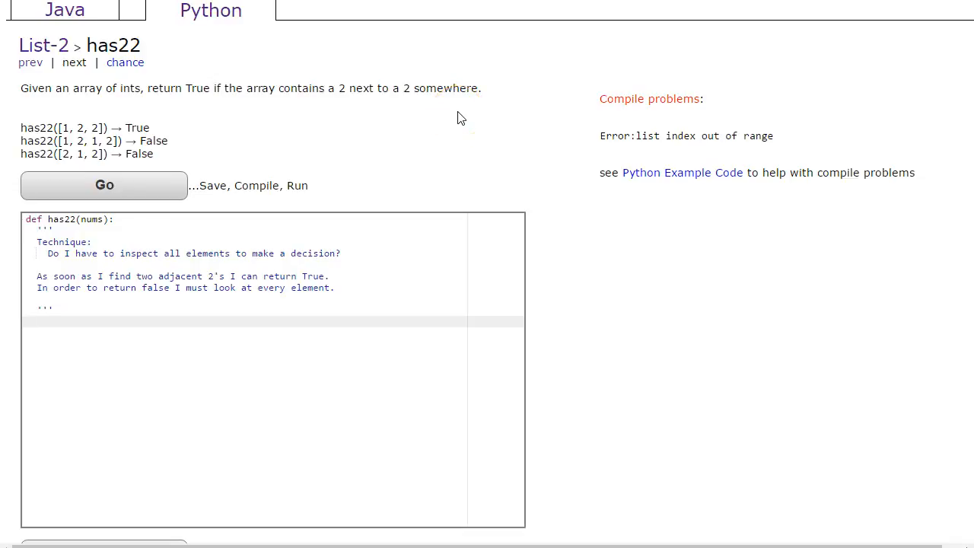
Add a for loop over i in range(0, len(nums), 1) inside has22.
click(27, 321)
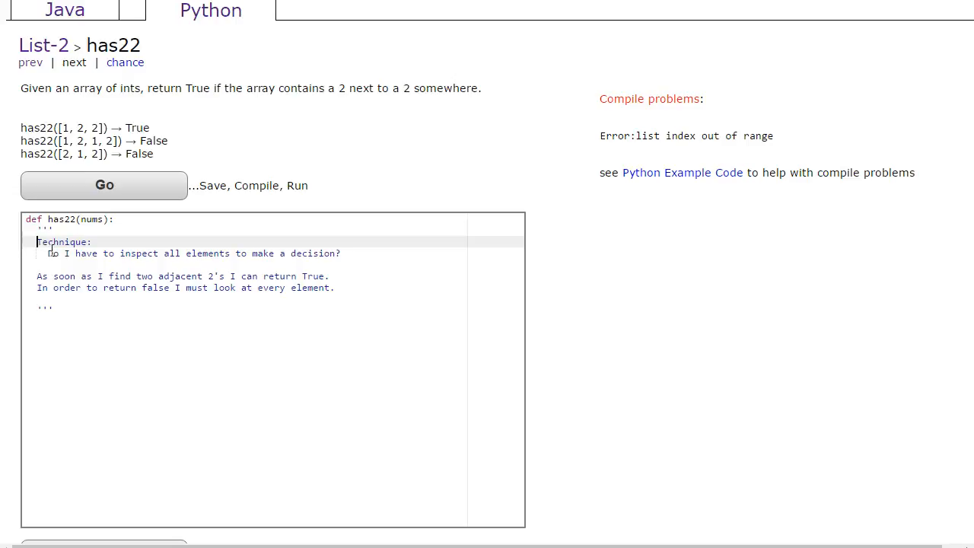
click(36, 276)
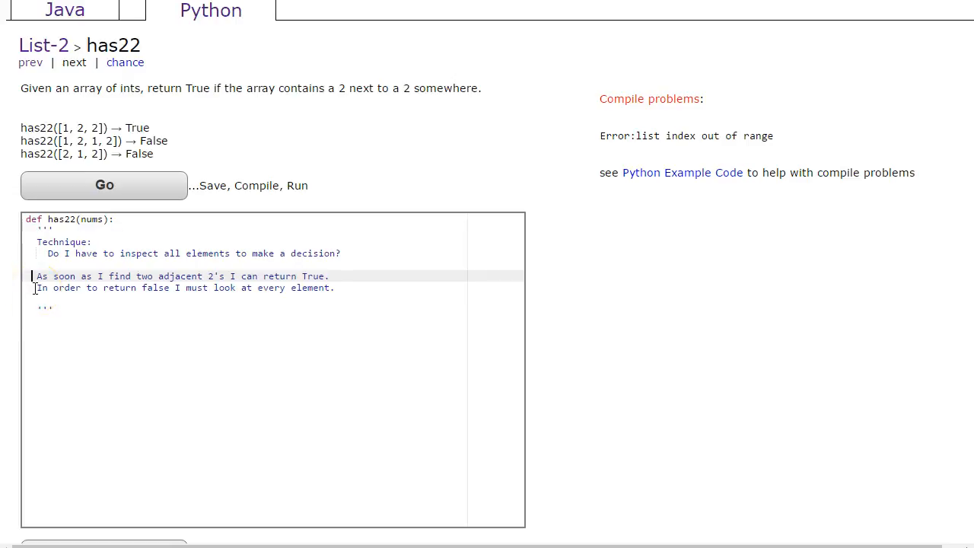
click(36, 288)
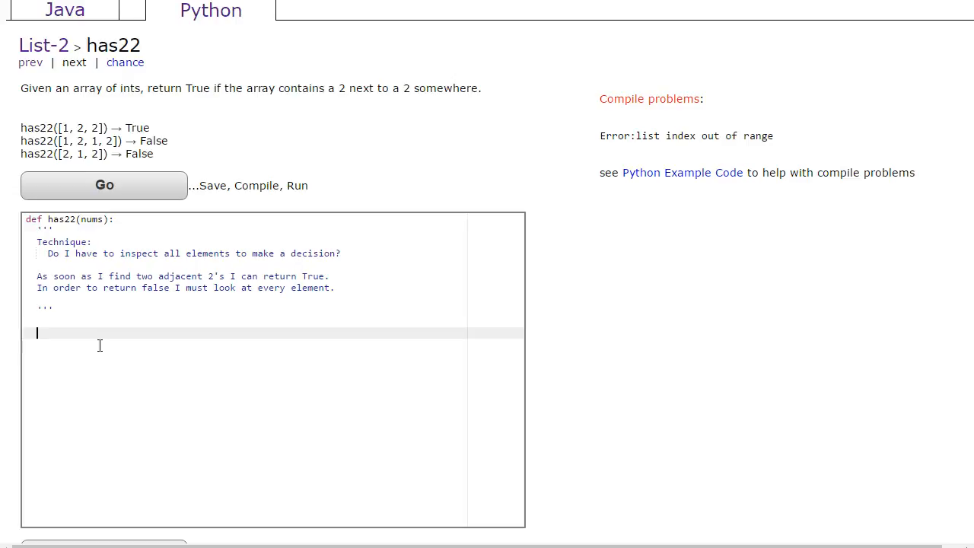
text(for)
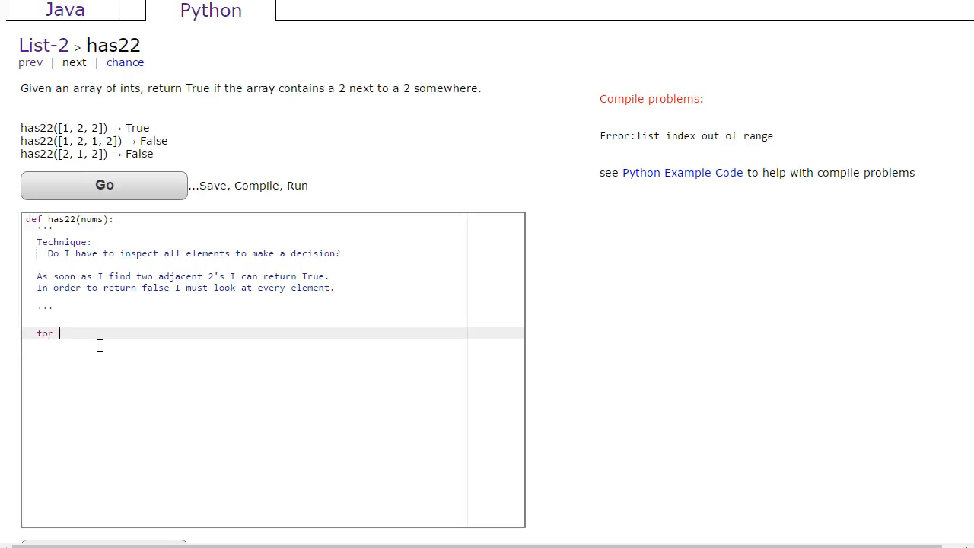
text(i in range)
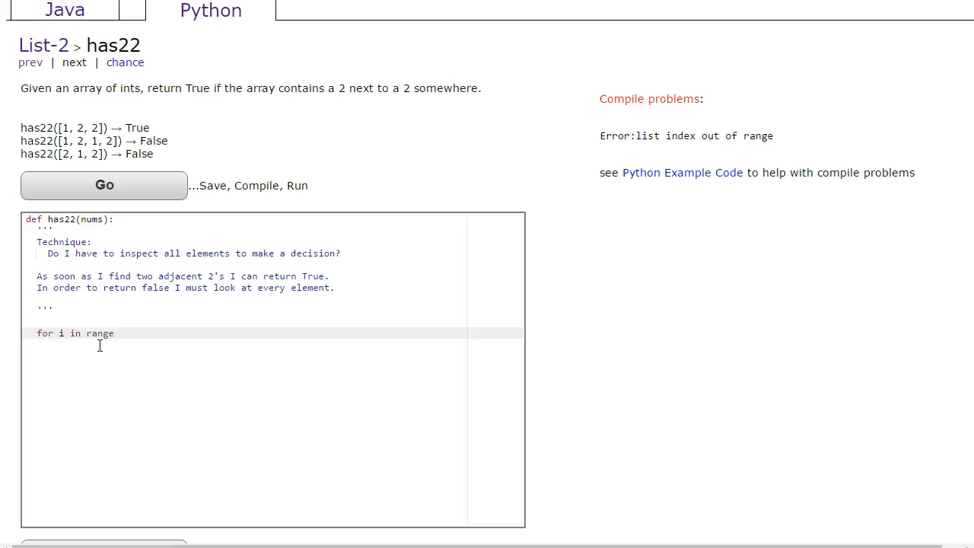
text((0,len)
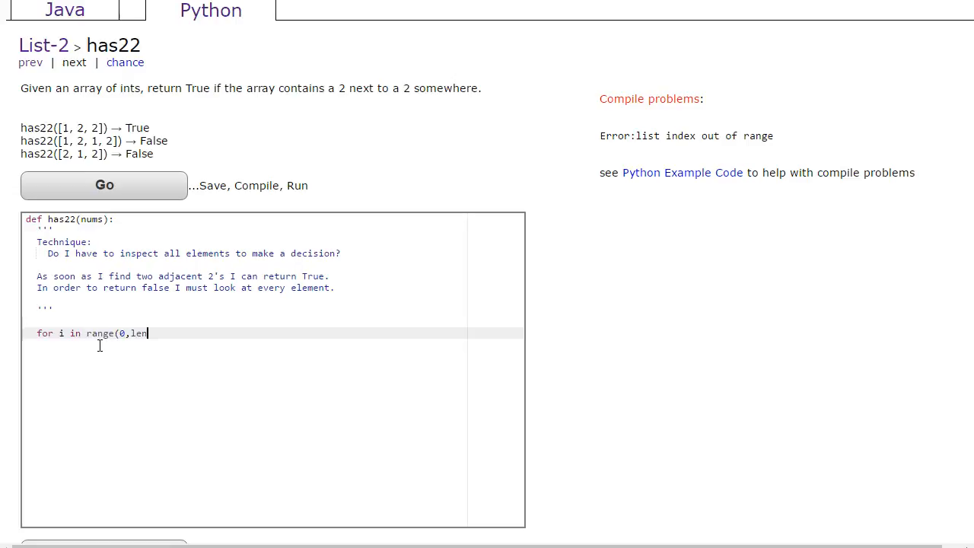
text((nums),1):)
text(if)
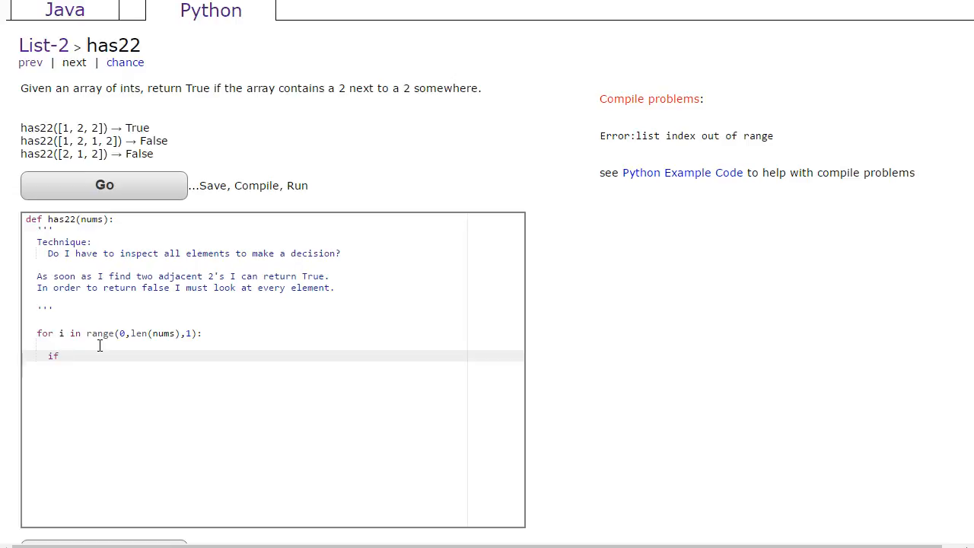
Add the if condition nums[i] == 2 and nums[i+1] == 2, starting a comment.
text(nums)
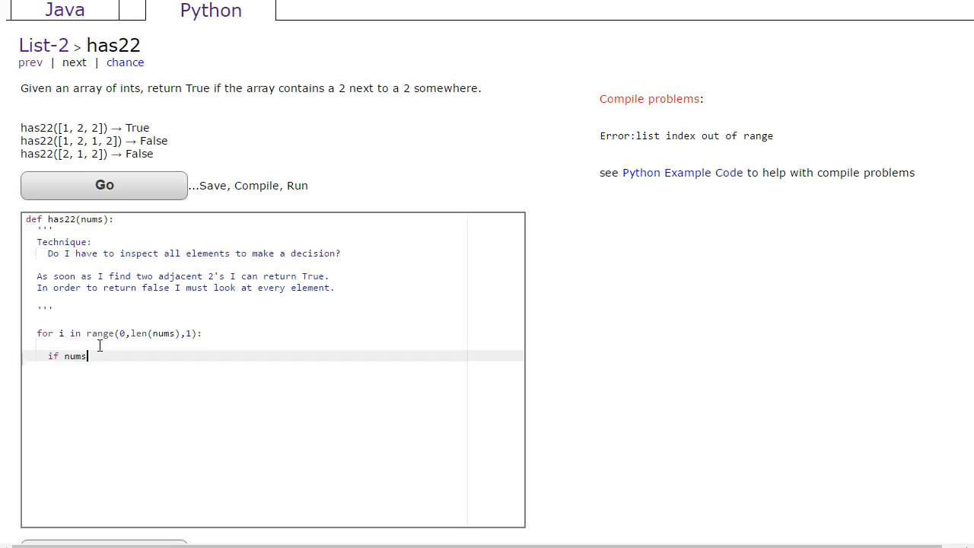
text([i] == 2)
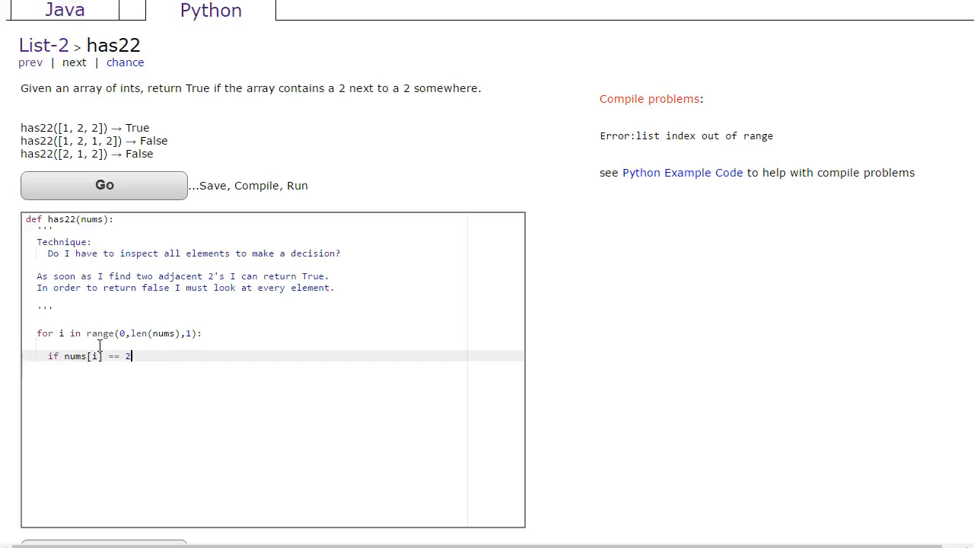
text(and nums)
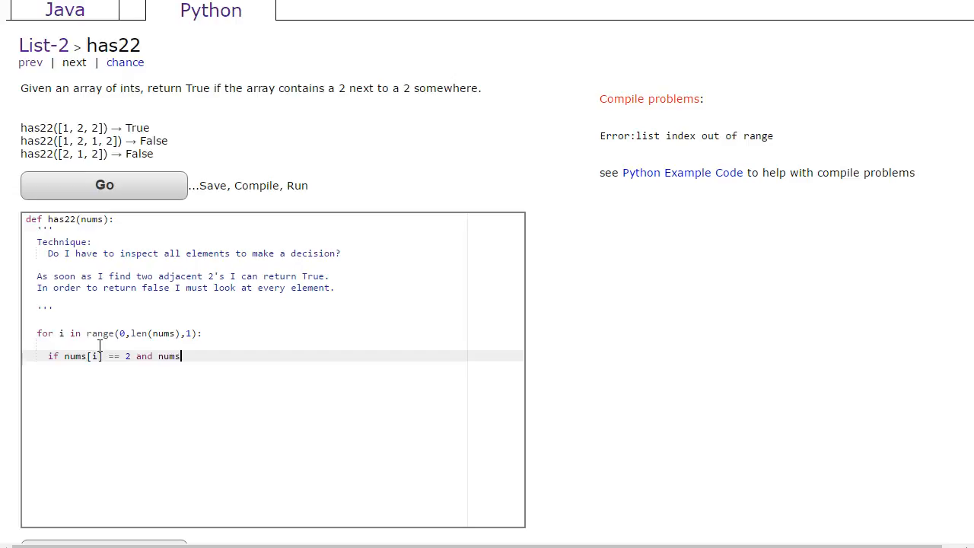
text([i+1] == 2:)
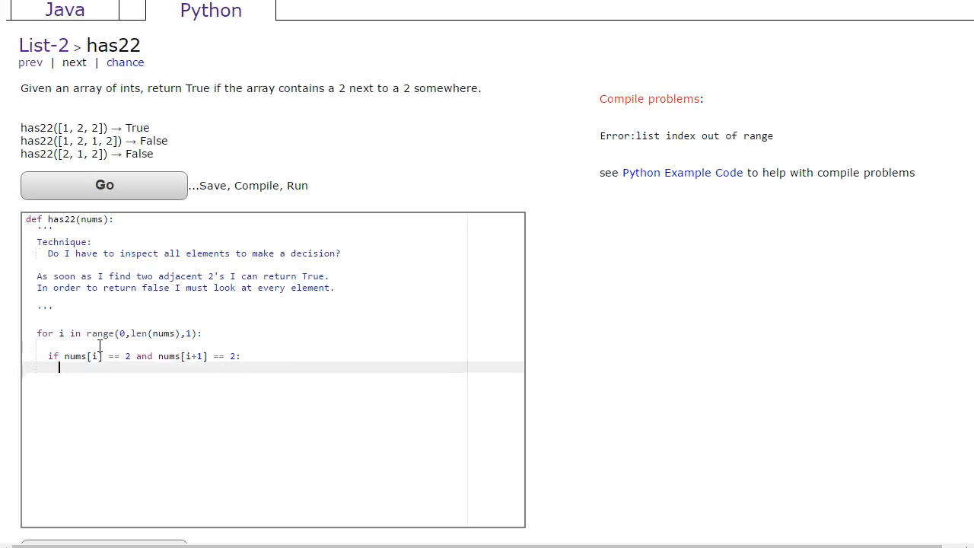
text(# if i ==)
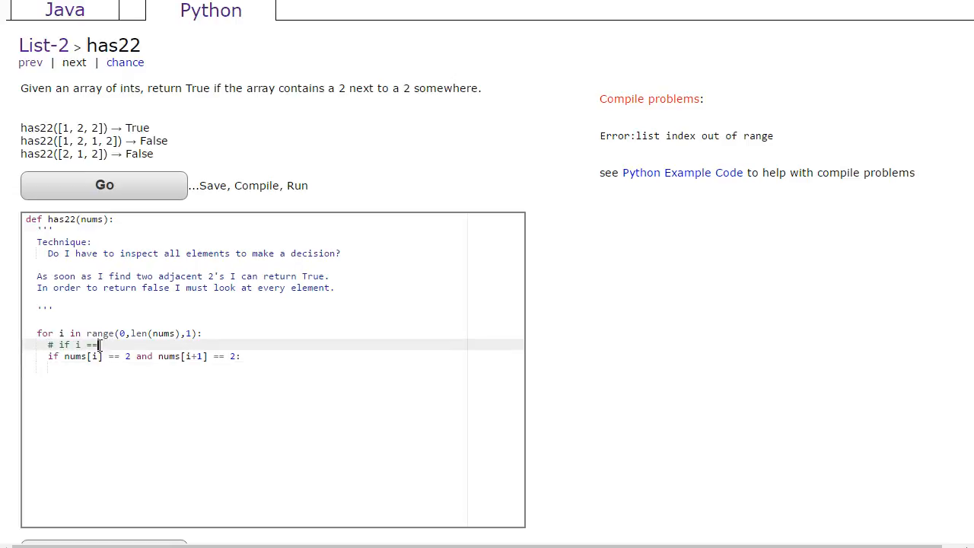
Write comments tracing the index-0 comparison nums[0] == 2 and nums[0+1] == 2.
key(BackSpace)
text( 0)
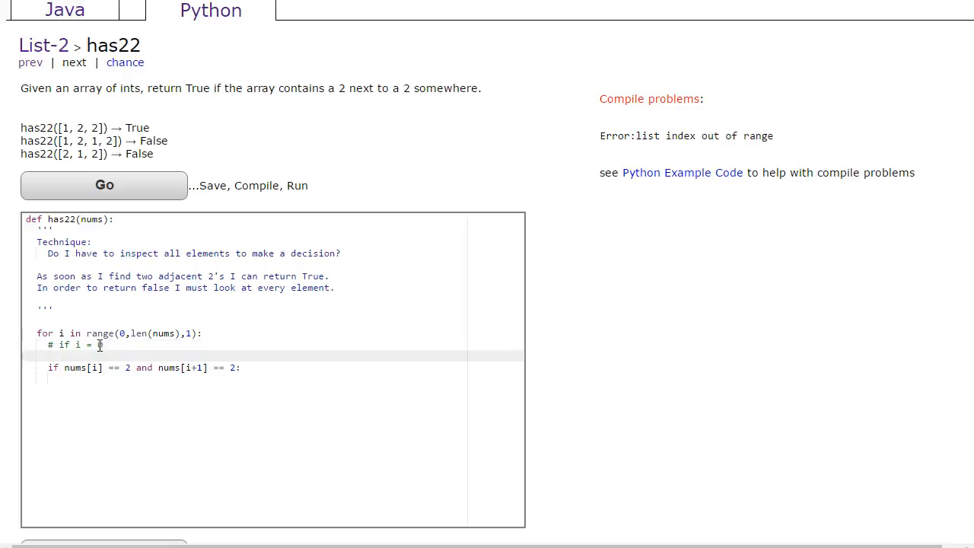
text(# nusm)
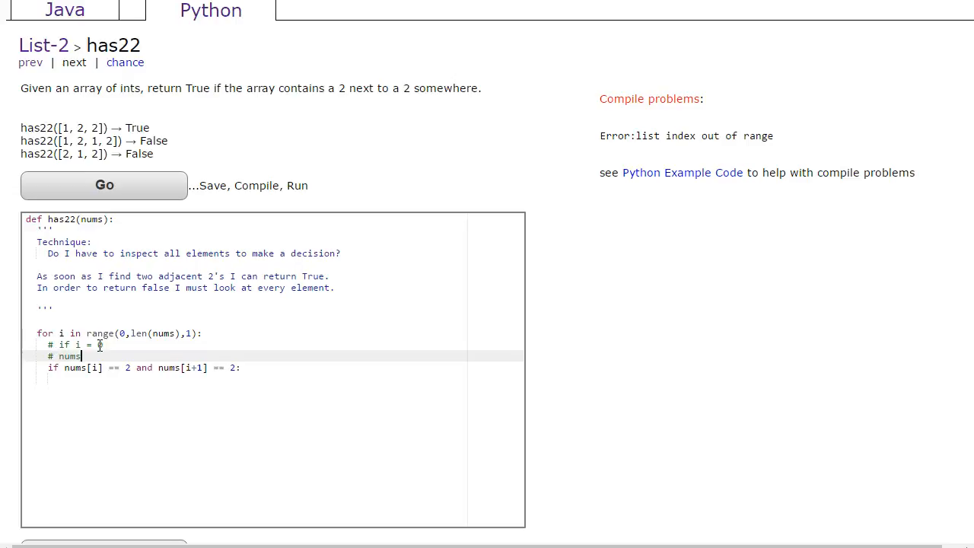
text([0] == 2 and nums[0)
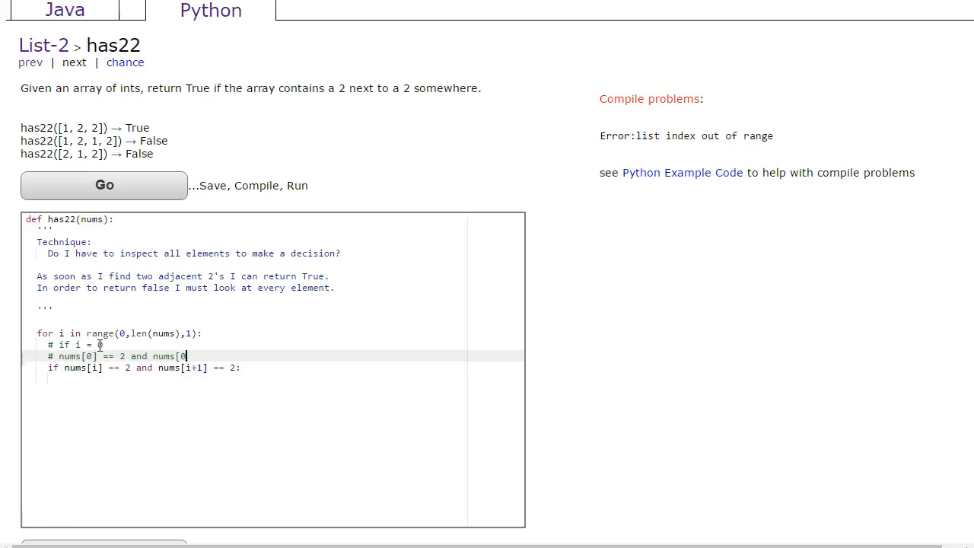
text(+1])
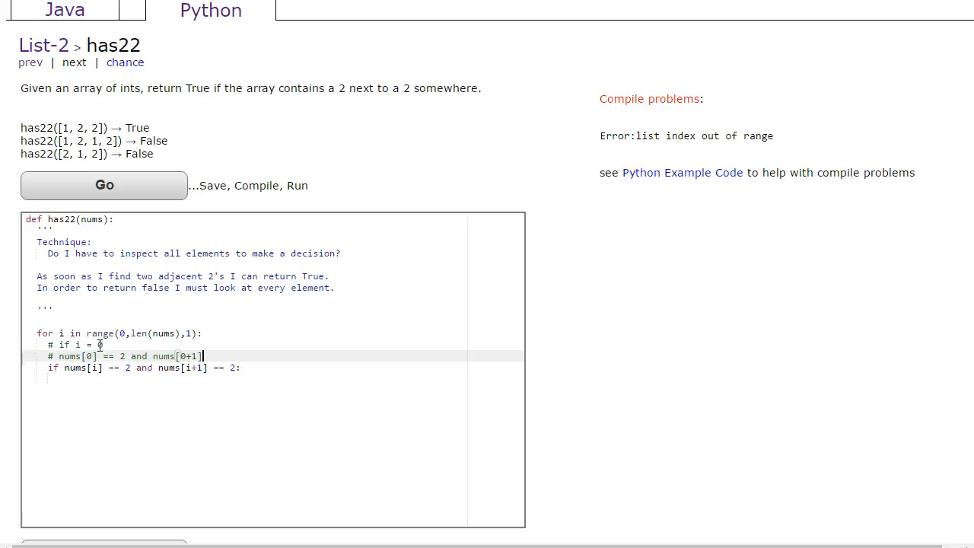
text(=)
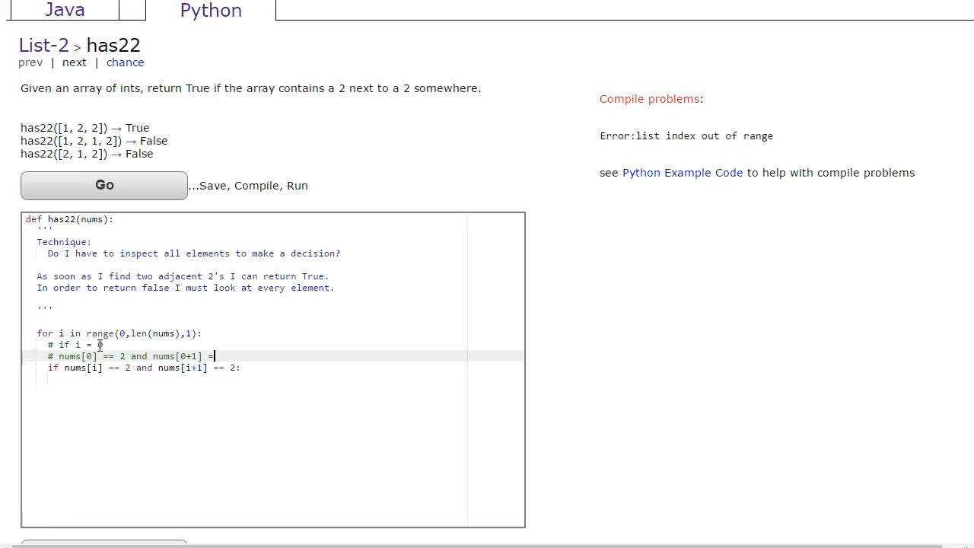
text(= nums[1] == 2)
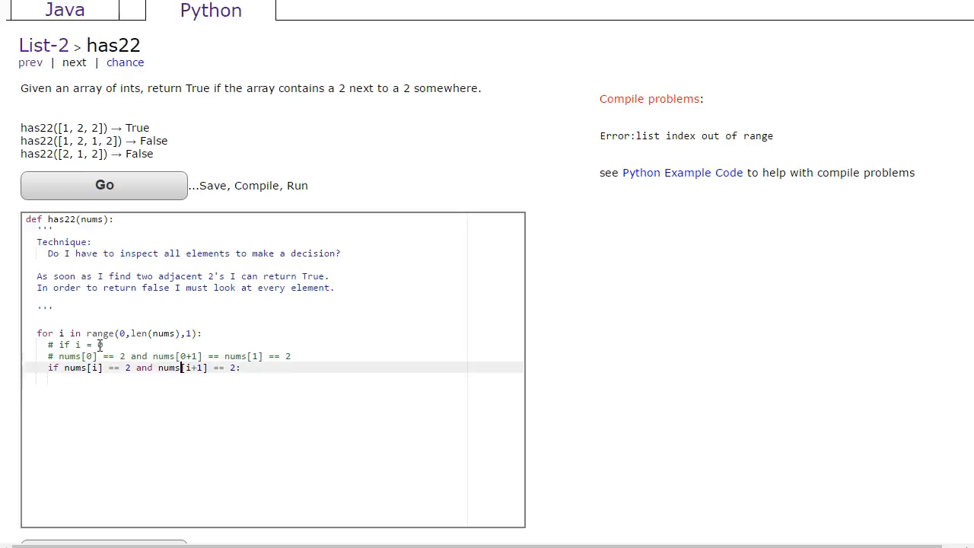
Return True inside the adjacent-2s check and return False after the loop.
text(return)
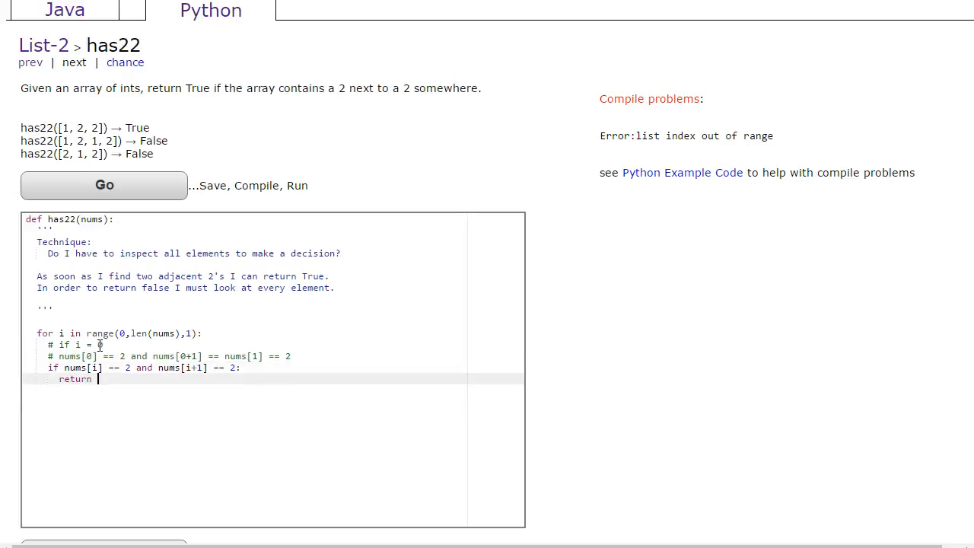
text(True)
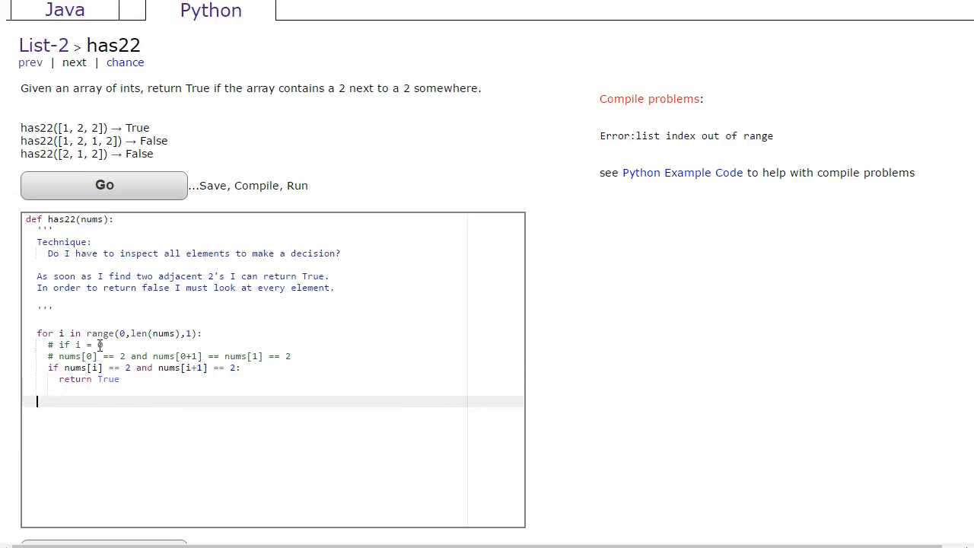
text(return False)
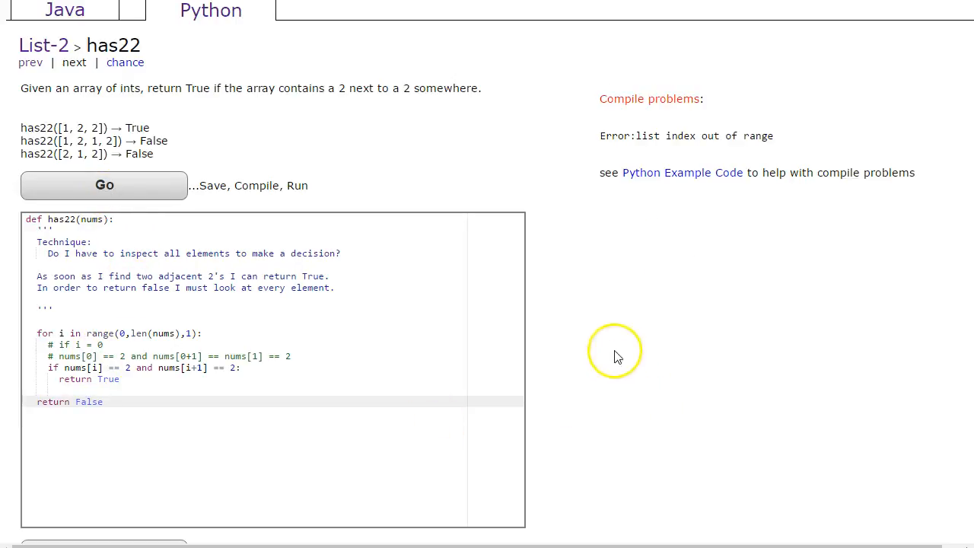
Paste the example list [1, 2, 2] as a comment and add its indices 0 1 2 above.
drag(643, 135, 774, 136)
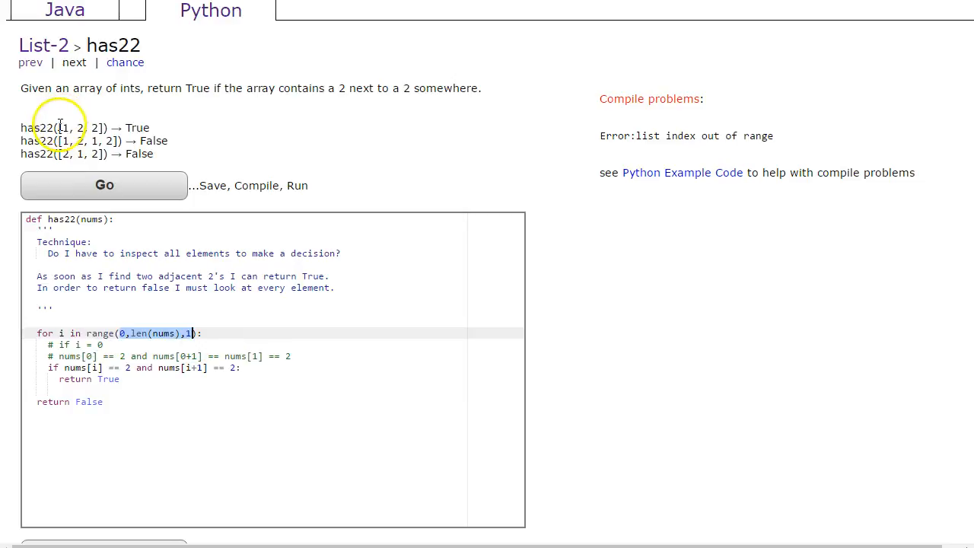
double_click(63, 127)
text([1, 2, 2)
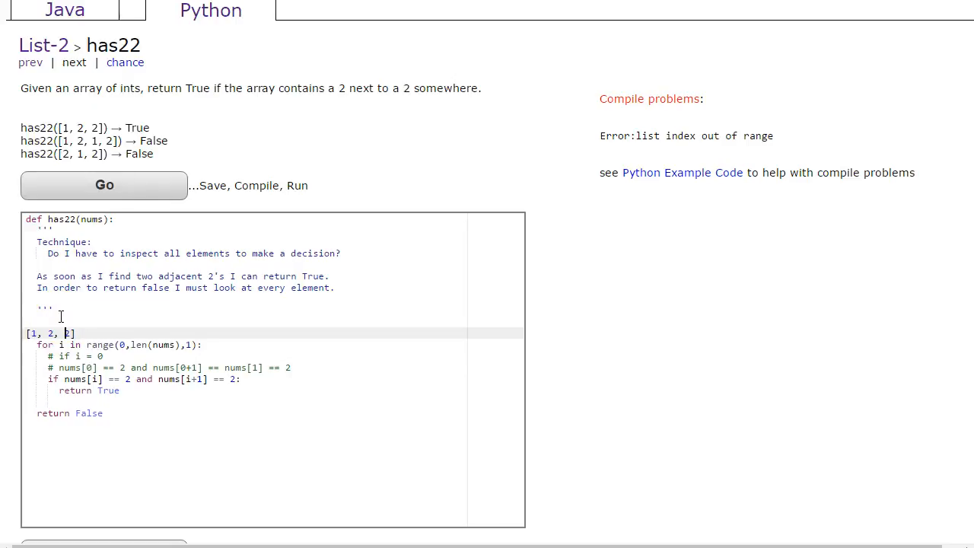
text(#)
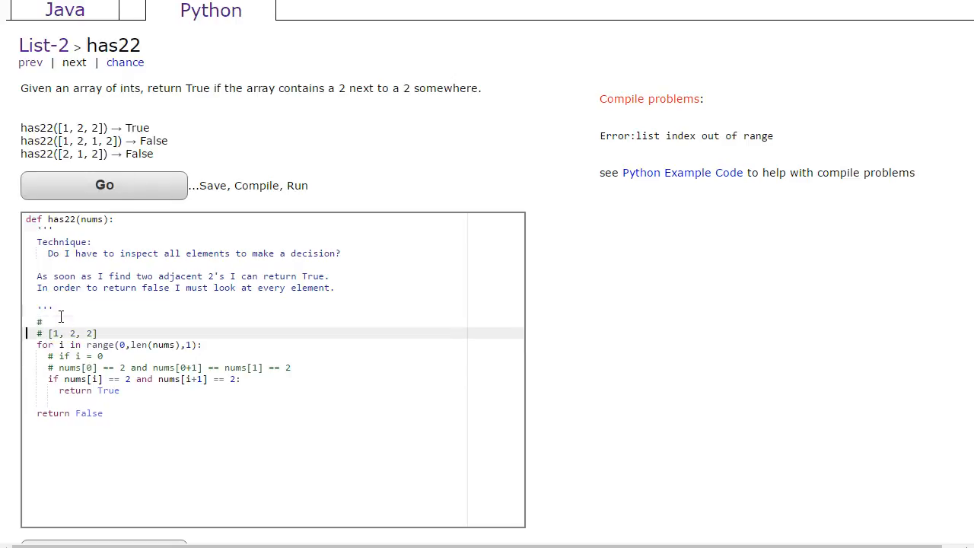
click(53, 321)
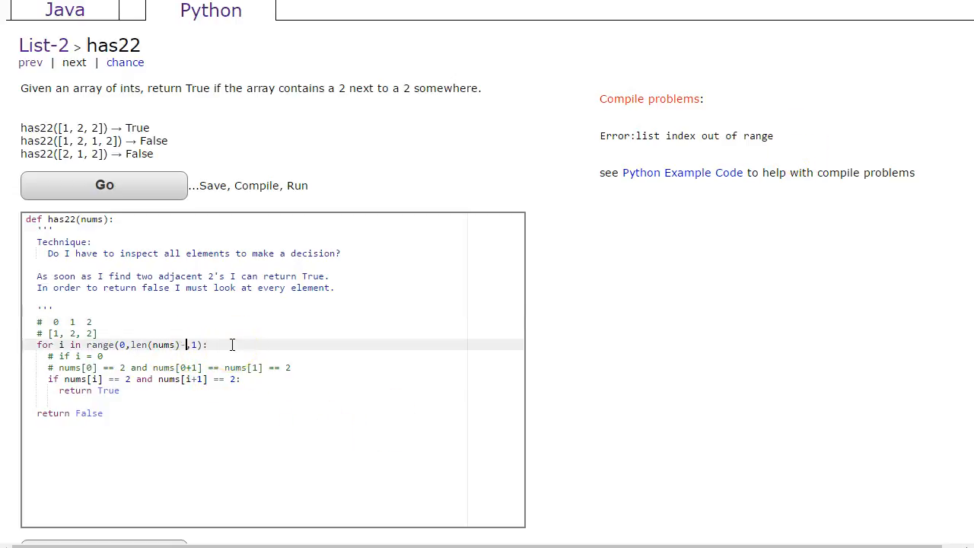
Change the range end to len(nums)-1 and run the tests to get All Correct.
text(-1)
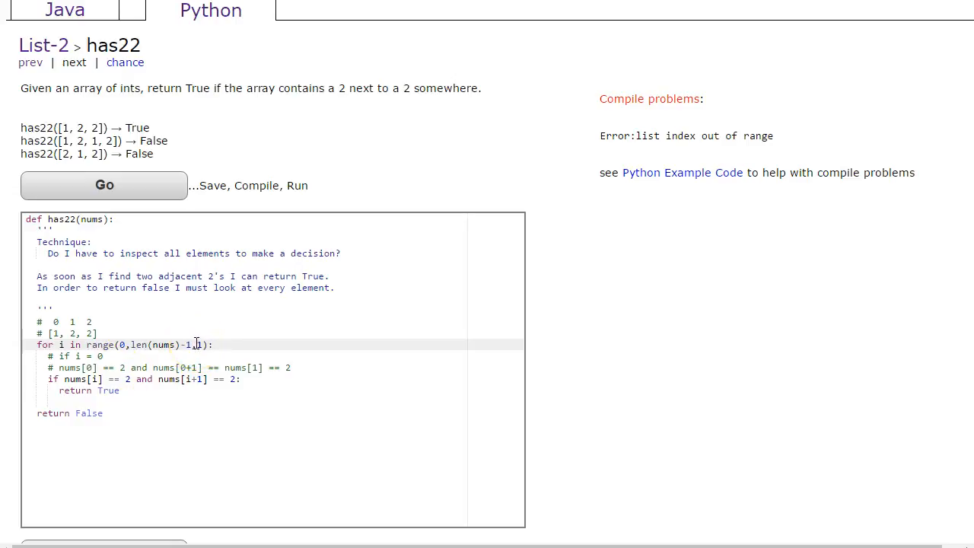
click(104, 185)
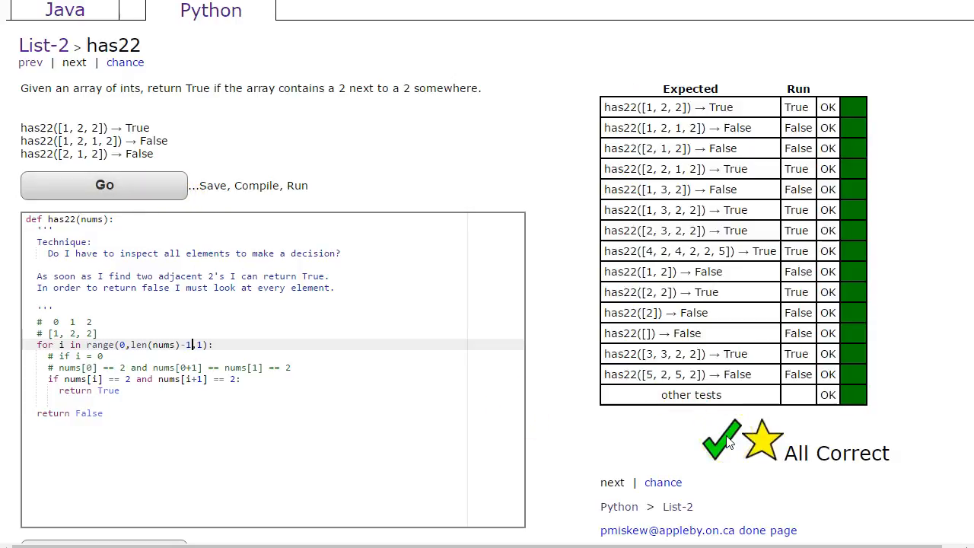
mouse_move(617, 506)
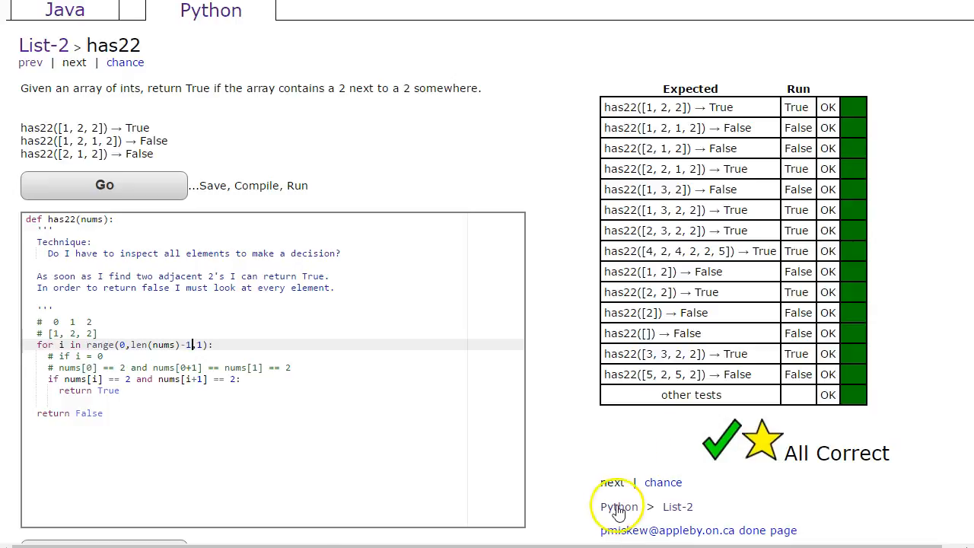